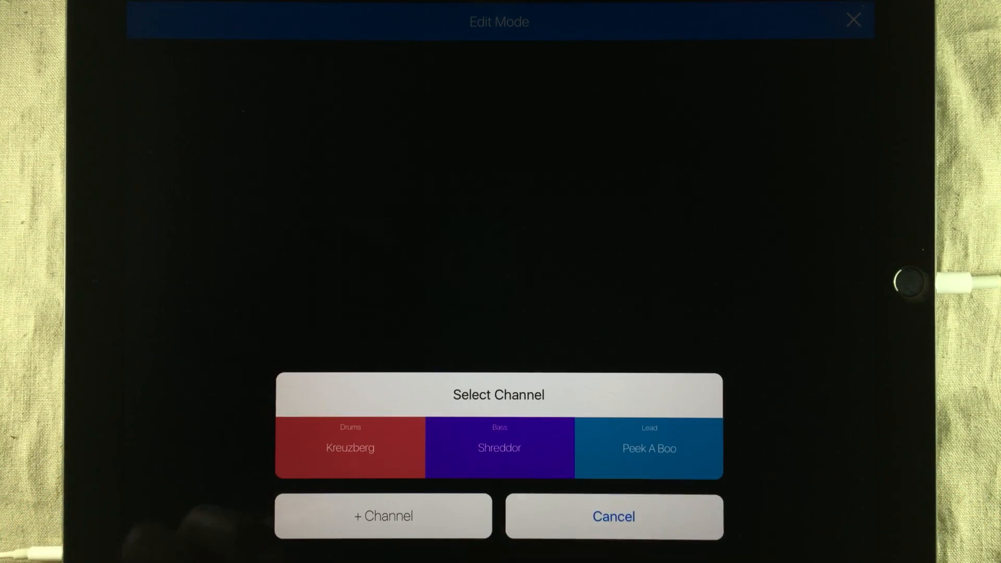
Step: Add a new channel and set its type to MIDI
left_click(383, 515)
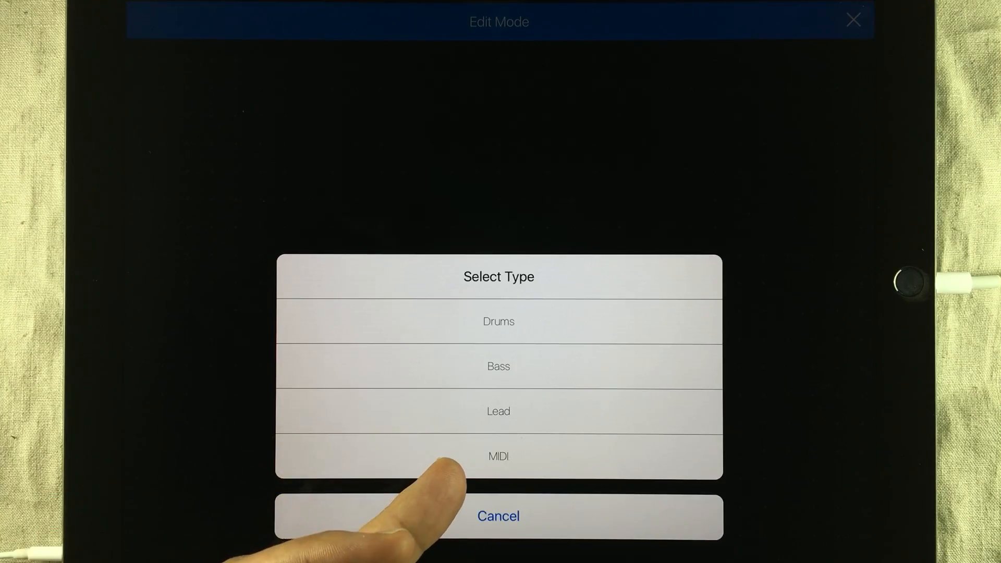
left_click(498, 456)
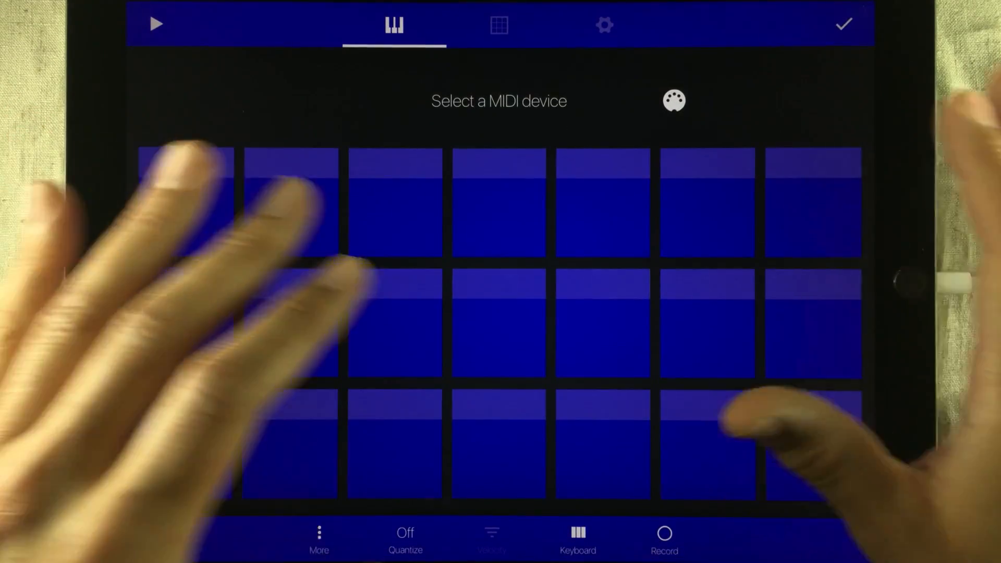
Step: Review the MIDI channel's sequencer and playback settings, then bring up its device settings
left_click(499, 25)
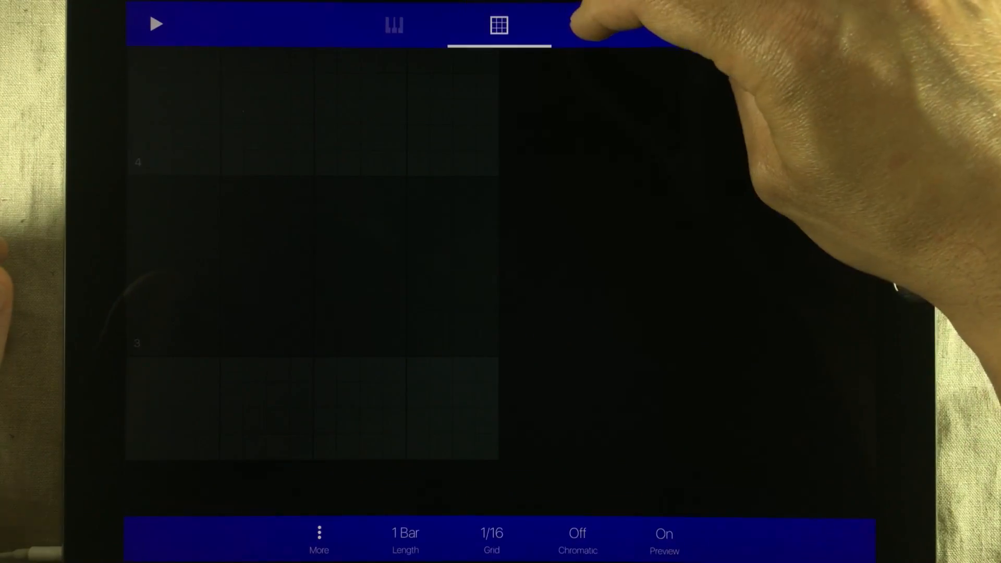
left_click(604, 24)
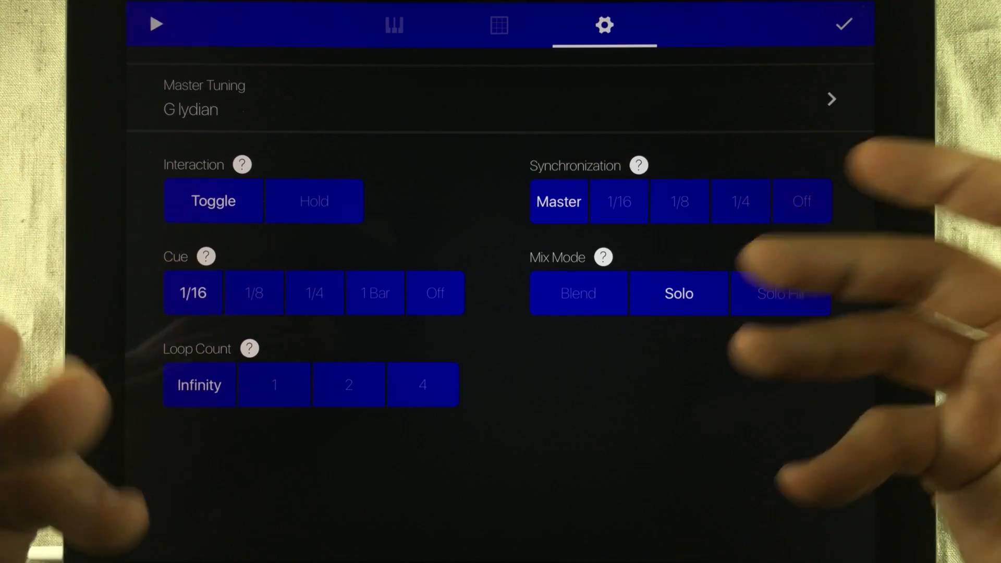
left_click(394, 24)
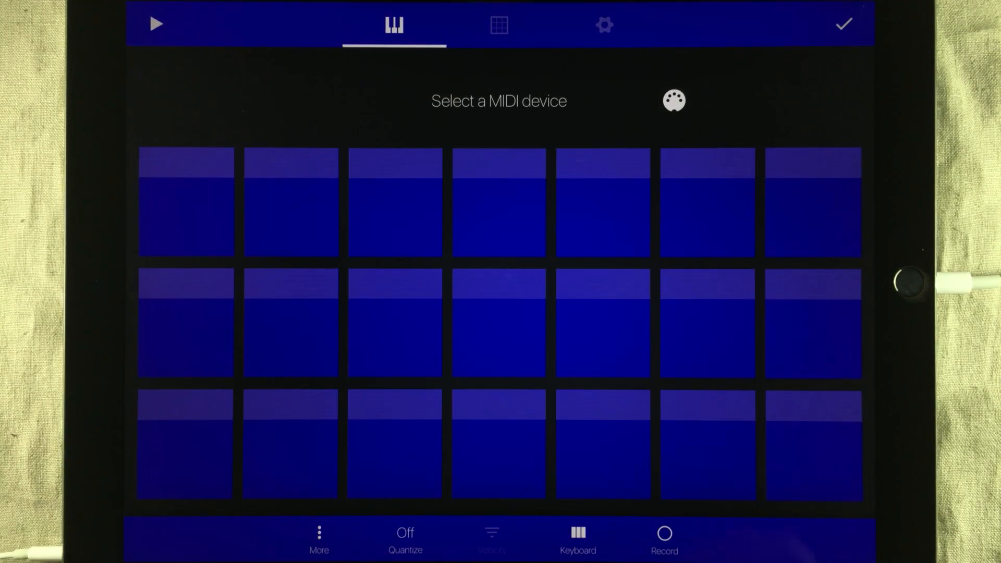
left_click(672, 100)
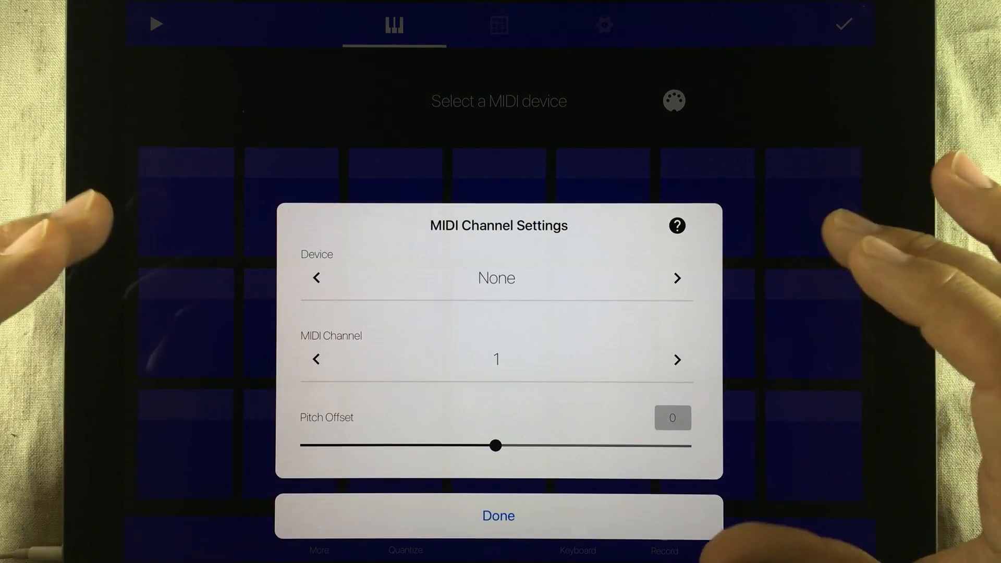
Step: Set the MIDI channel's output device to Gadget on MIDI channel 1
left_click(676, 278)
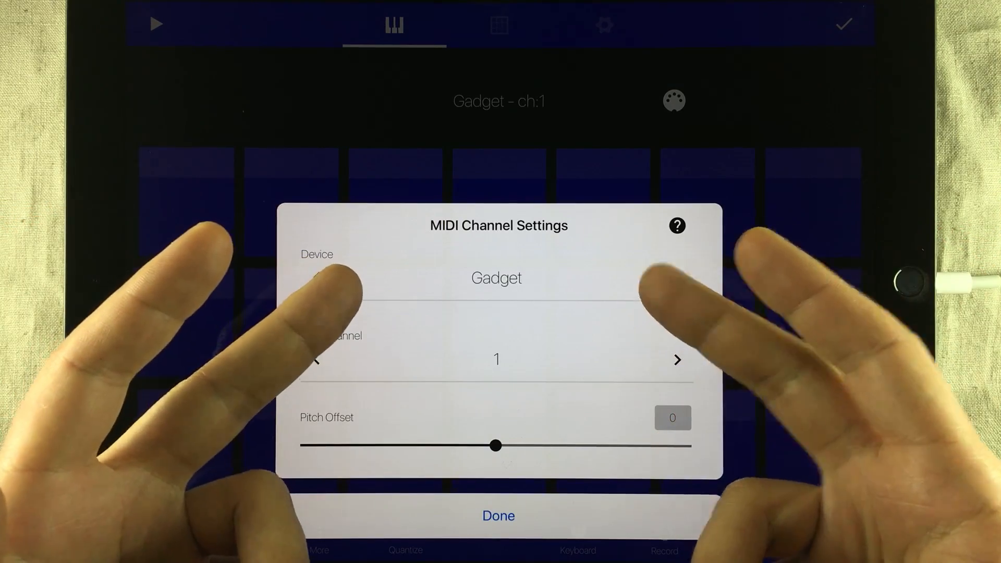
left_click(677, 278)
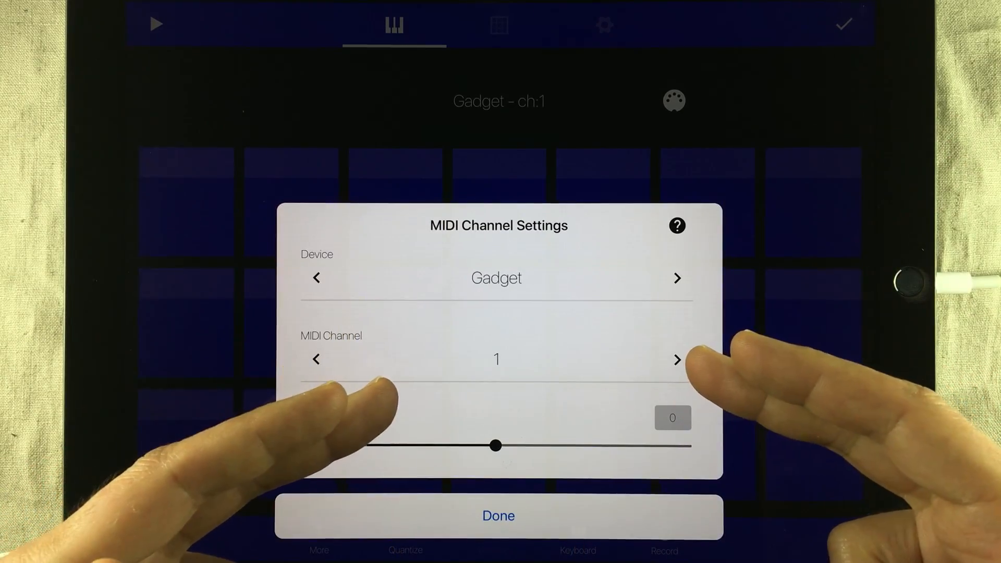
left_click(498, 515)
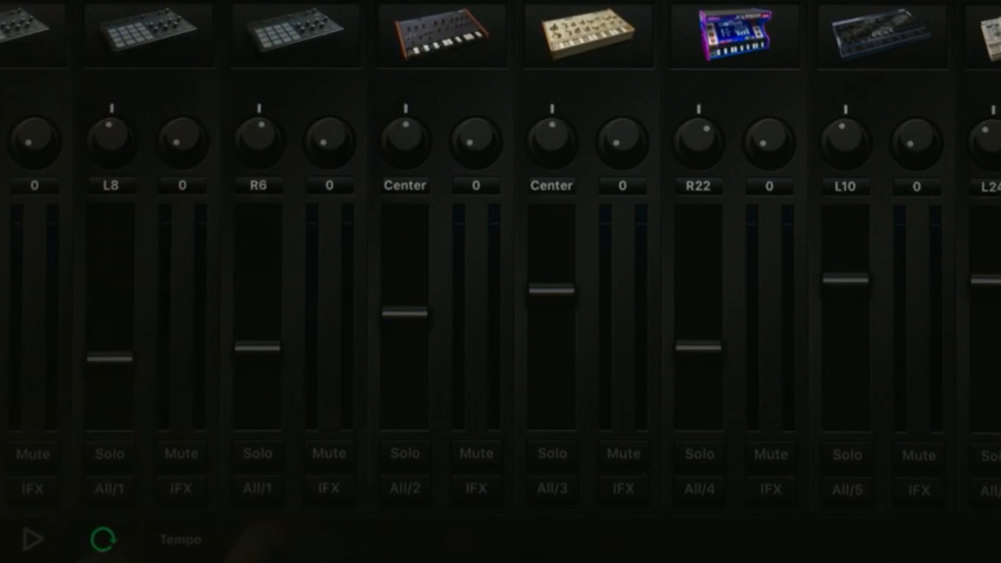
Step: Choose the input source for Gadget's Phoenix track from its Source list
left_click(403, 489)
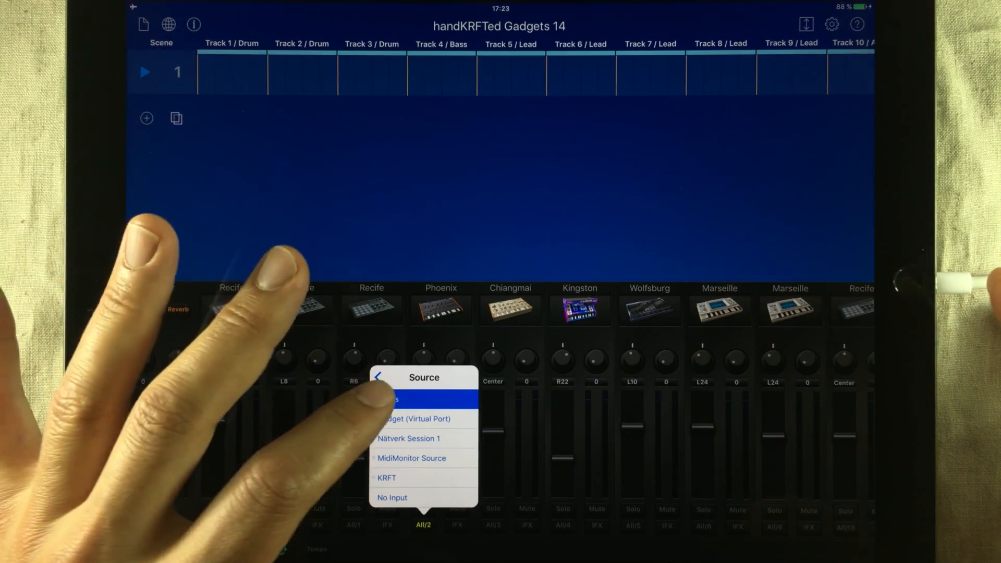
left_click(377, 377)
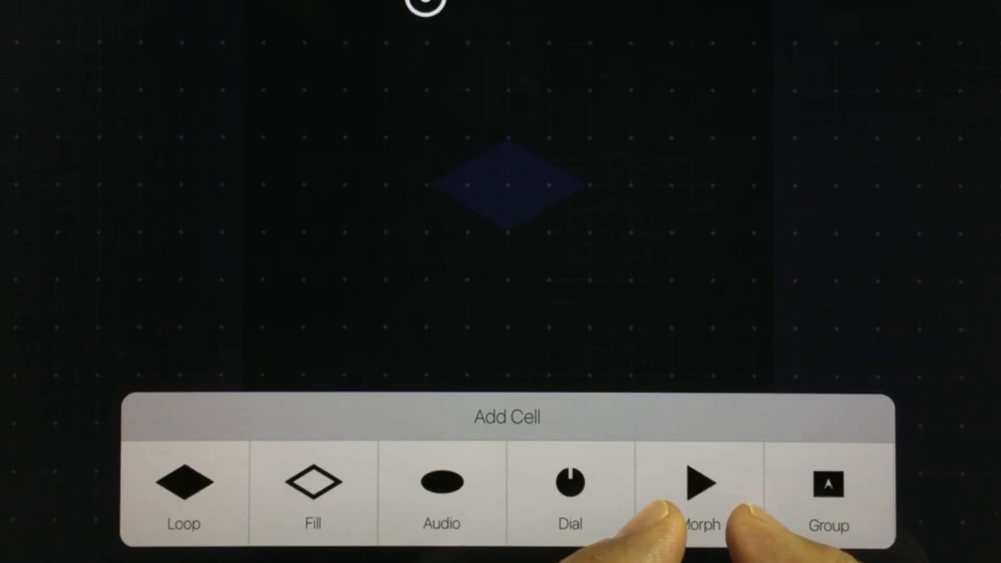
Step: Add a dial cell assigned to the Gadget: 2 MIDI channel
left_click(701, 483)
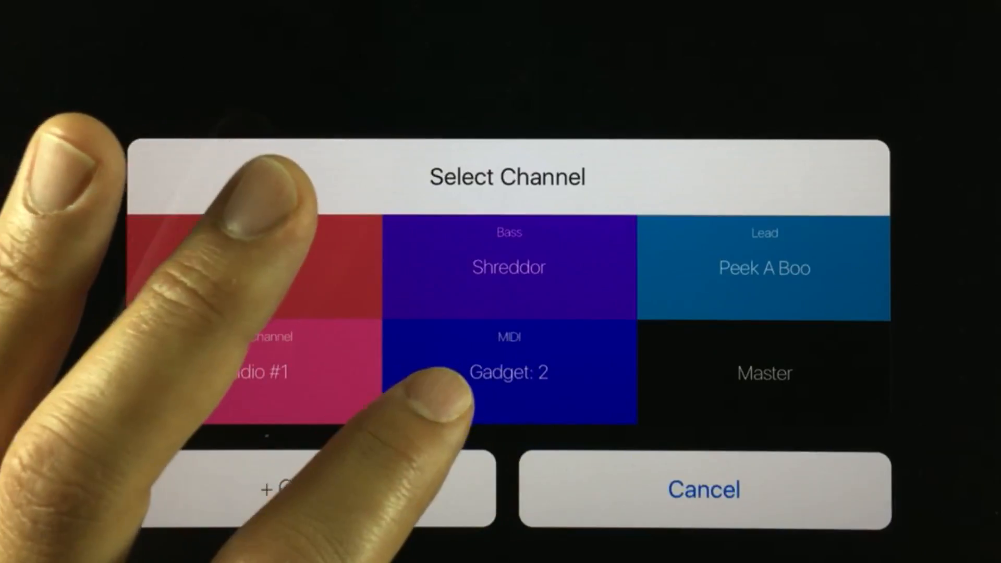
left_click(508, 372)
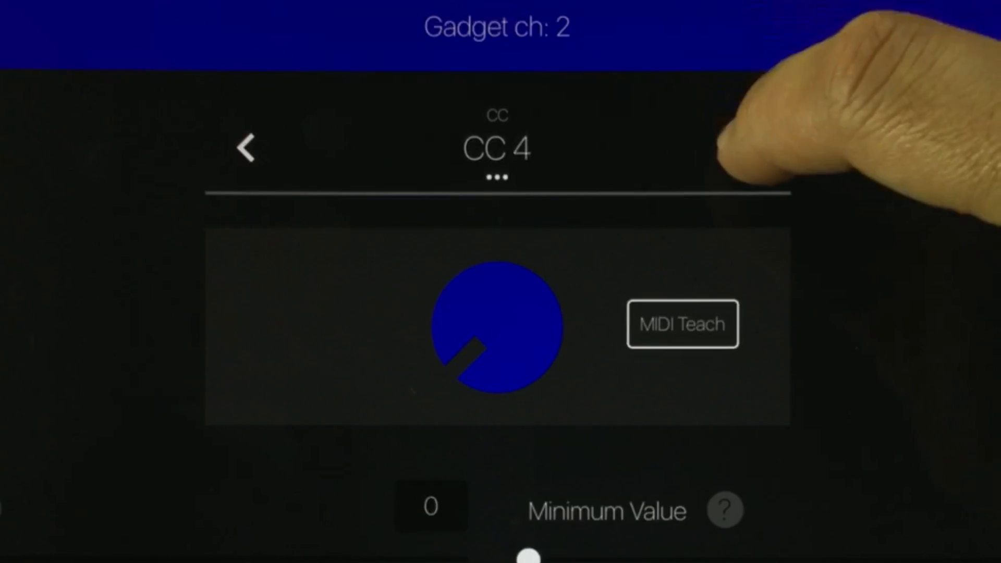
Step: Open the dial's CC list and check Phoenix's CC assignments, finding Filter Freq at CC 74
left_click(497, 149)
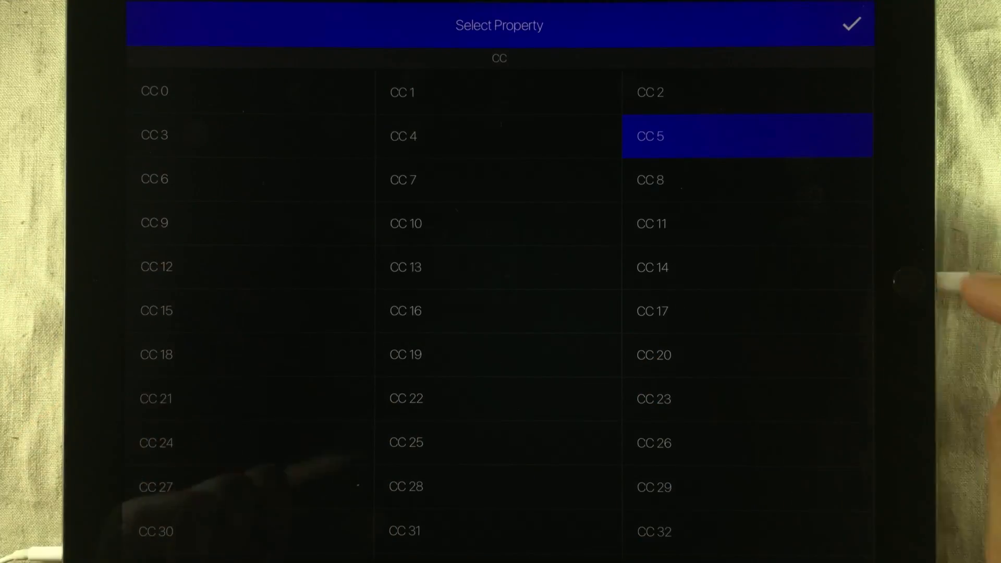
left_click(851, 24)
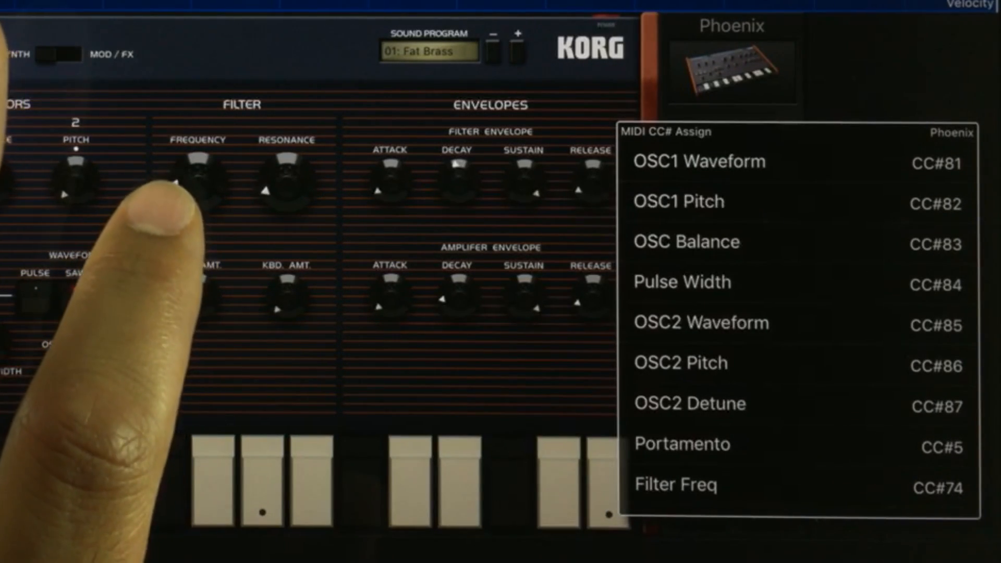
scroll("down", 3)
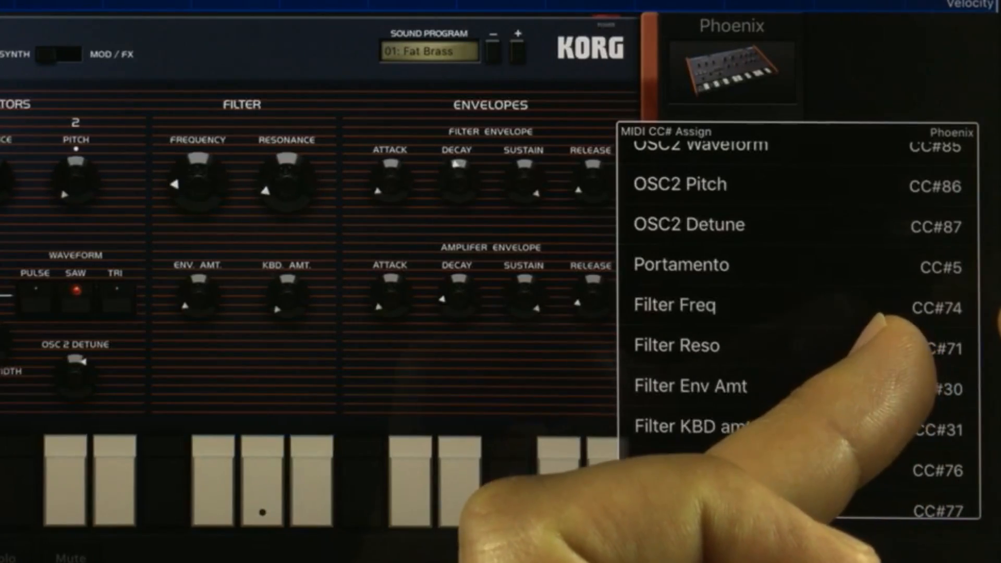
left_click(681, 264)
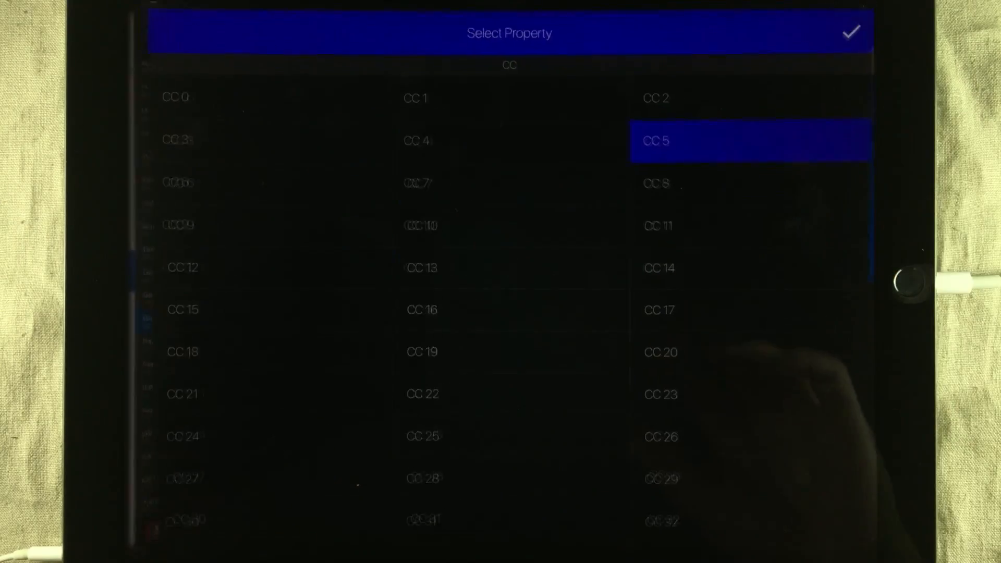
Step: Set the dial to CC 74, cancel the channel choices, and leave Edit Mode
scroll("down", 3)
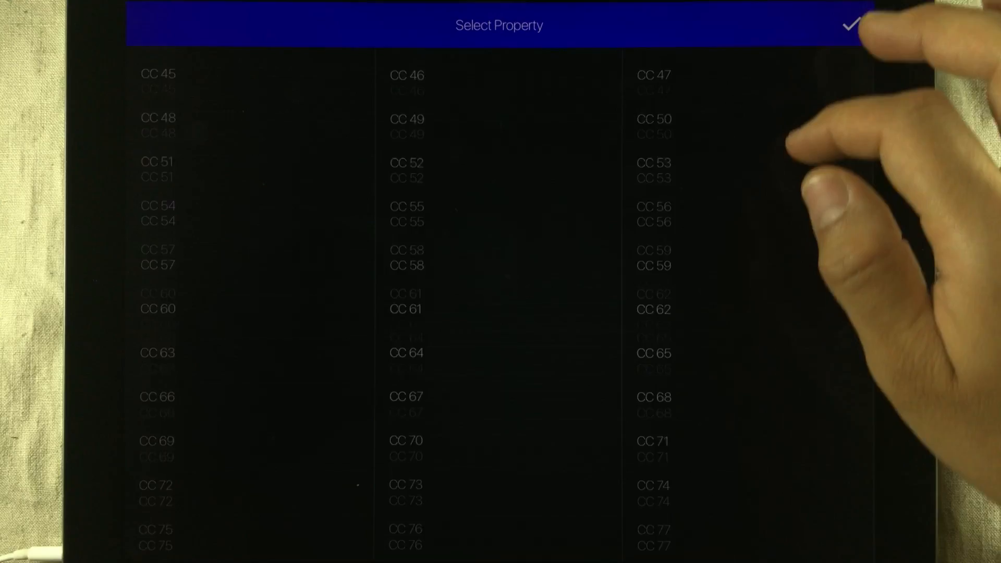
scroll("down", 3)
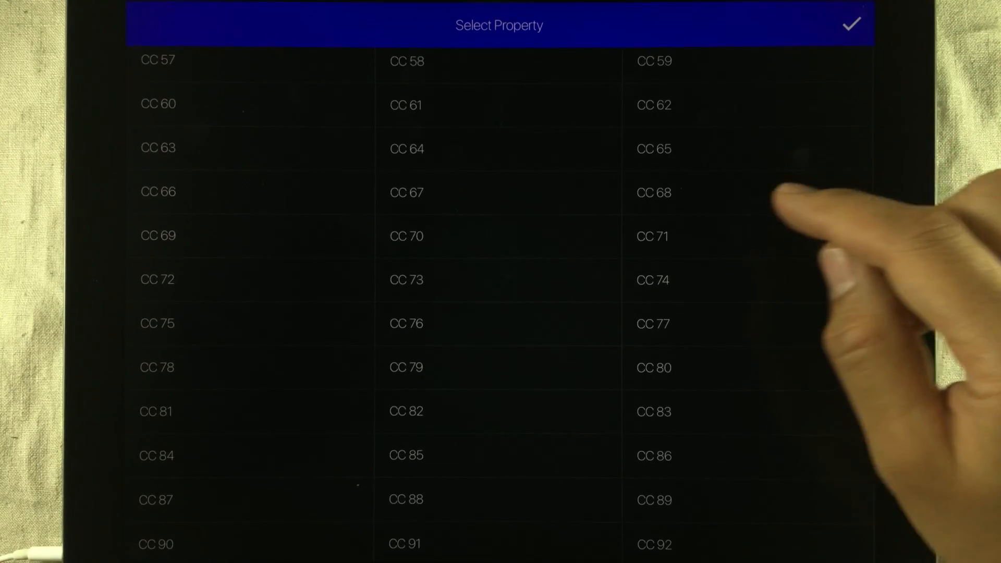
left_click(651, 279)
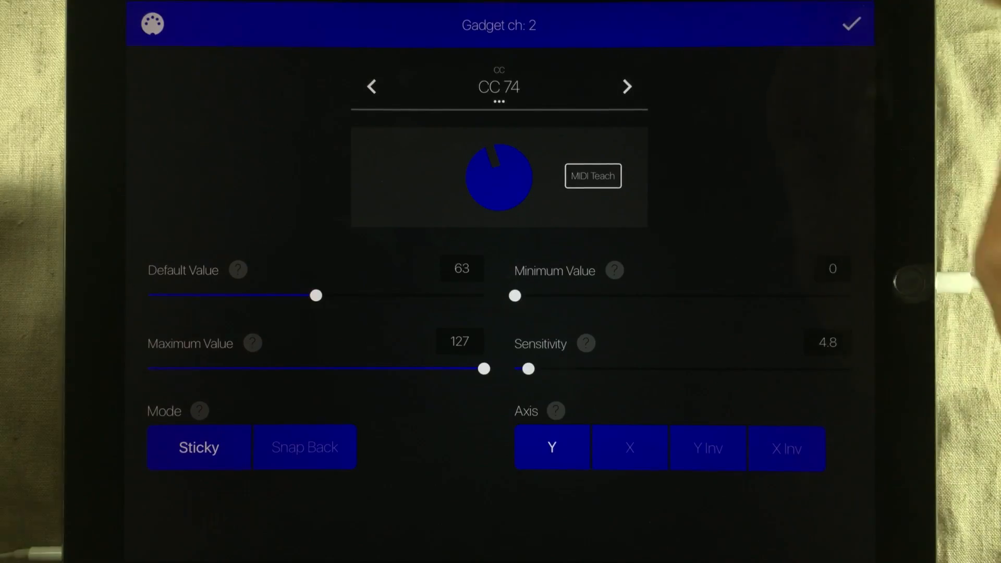
left_click(851, 24)
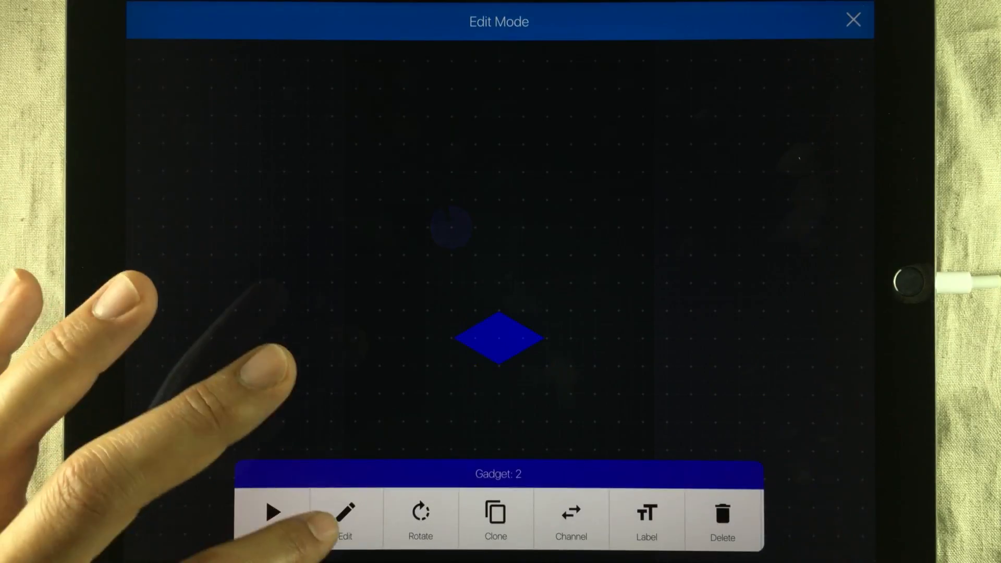
left_click(344, 511)
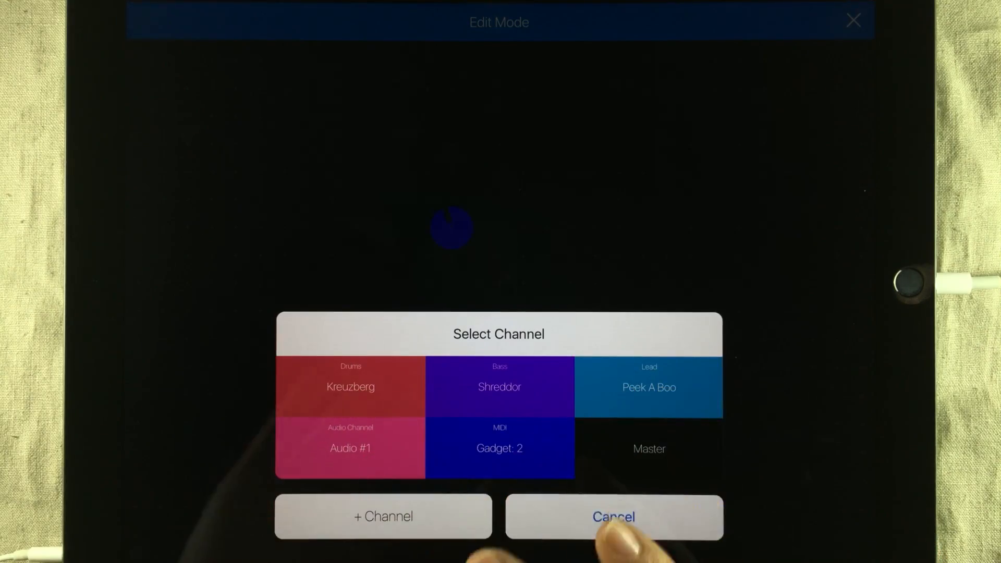
left_click(612, 515)
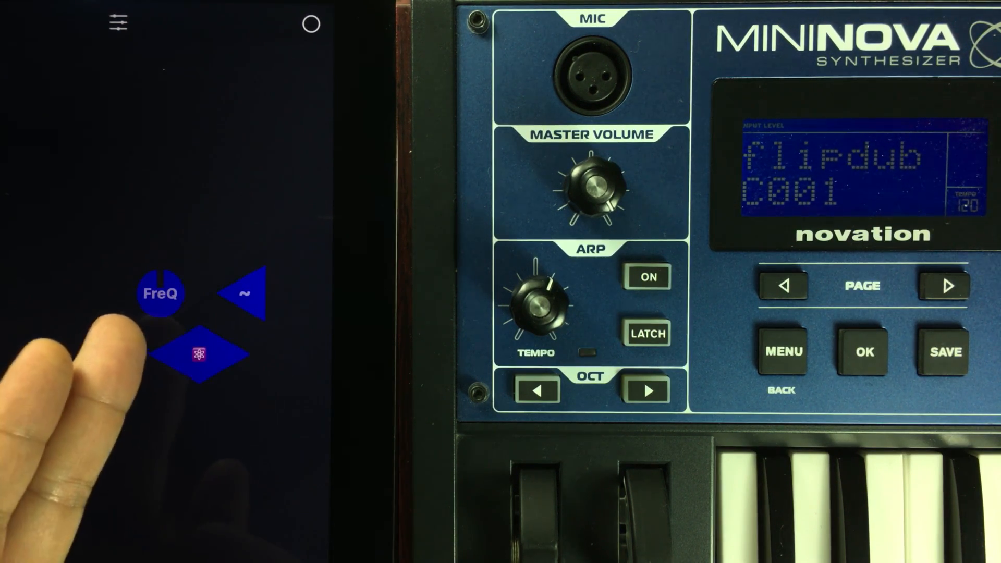
Step: Play the diamond cell while sweeping the FreQ dial, then stop it and tap the triangle cell
left_click(199, 355)
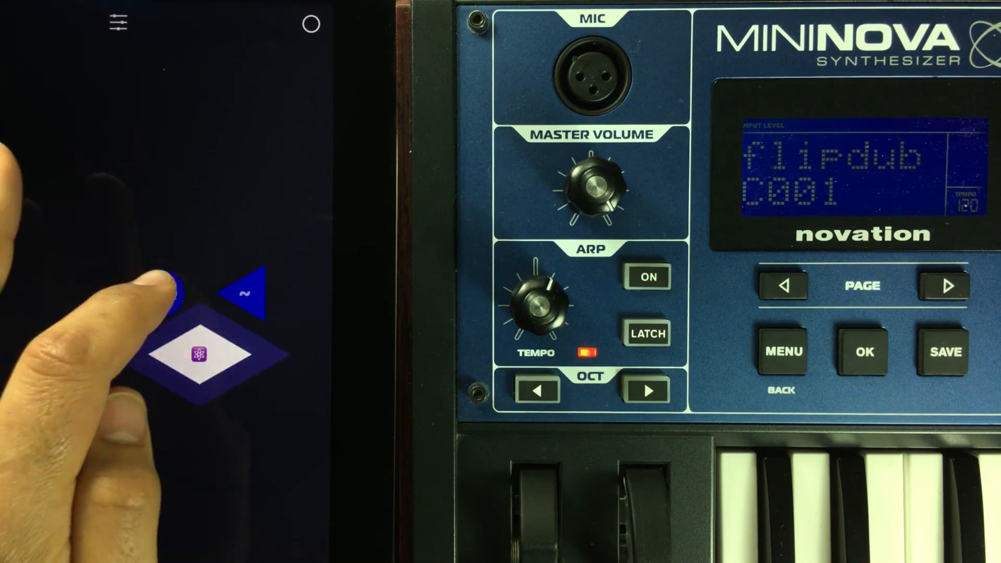
left_click(162, 293)
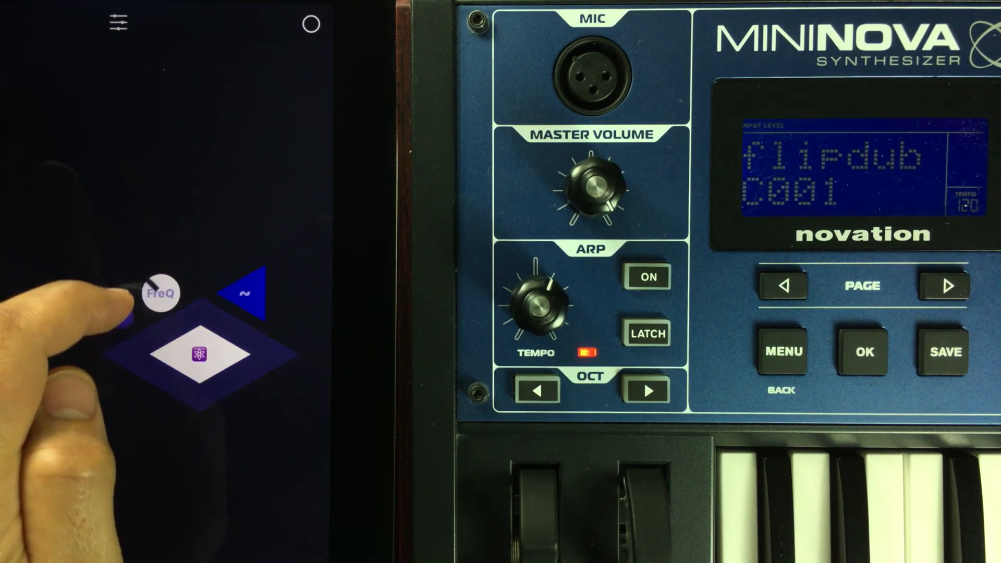
left_click(191, 354)
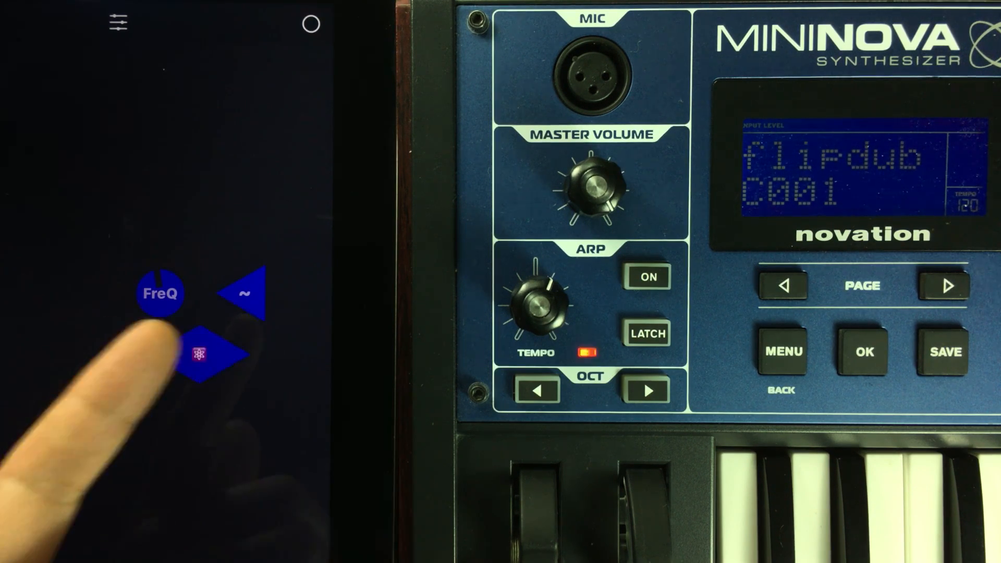
left_click(863, 351)
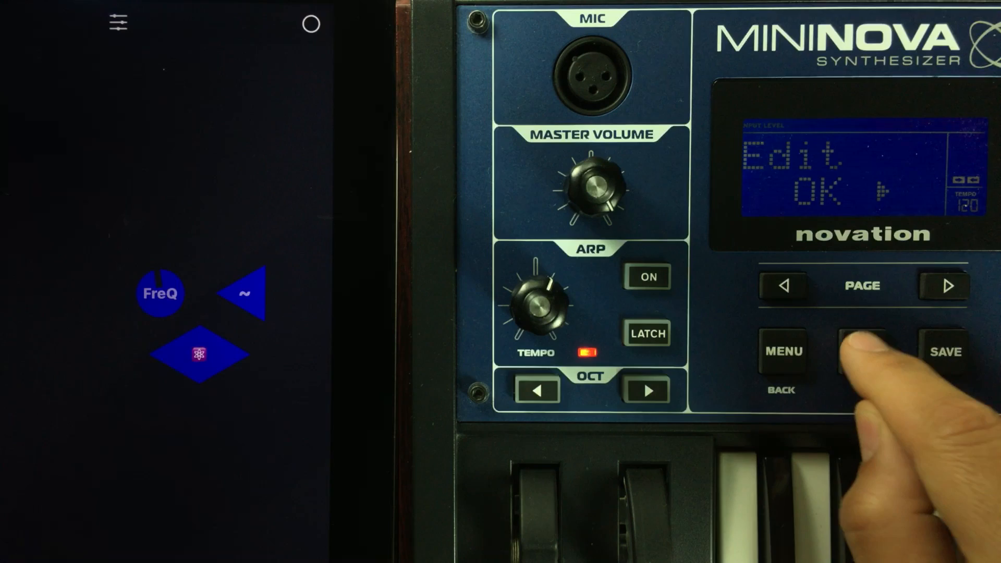
Step: Start the triangle cell's F1 filter modulation and trigger the diamond cell's notes
left_click(862, 352)
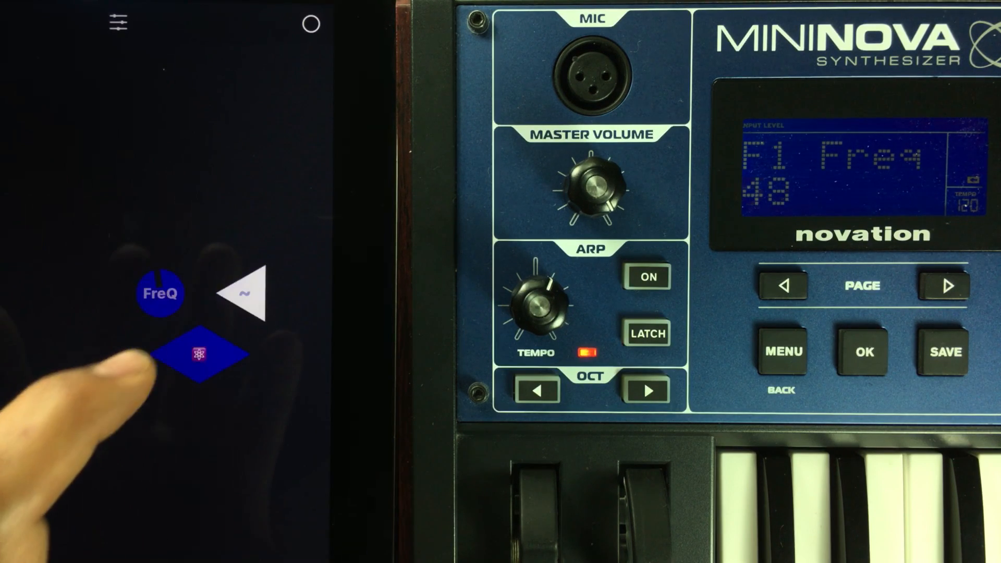
left_click(198, 356)
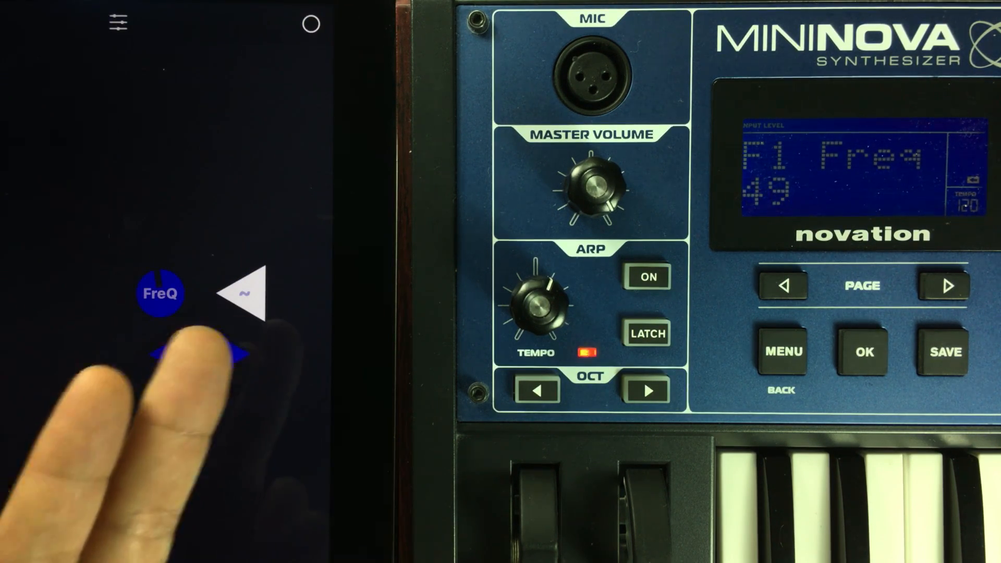
left_click(199, 354)
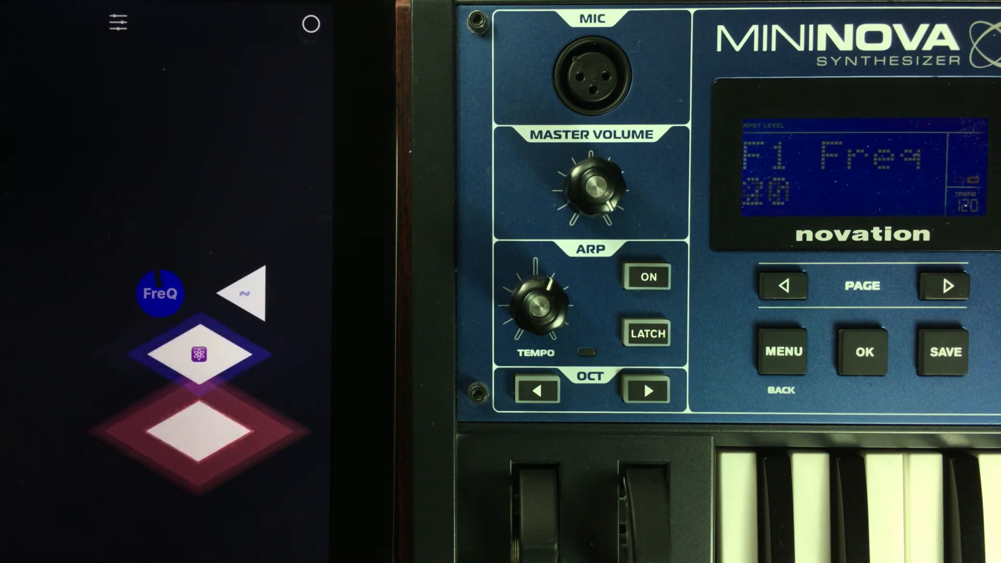
Step: Enter Edit Mode to begin editing the triangle modulator cell
left_click(204, 424)
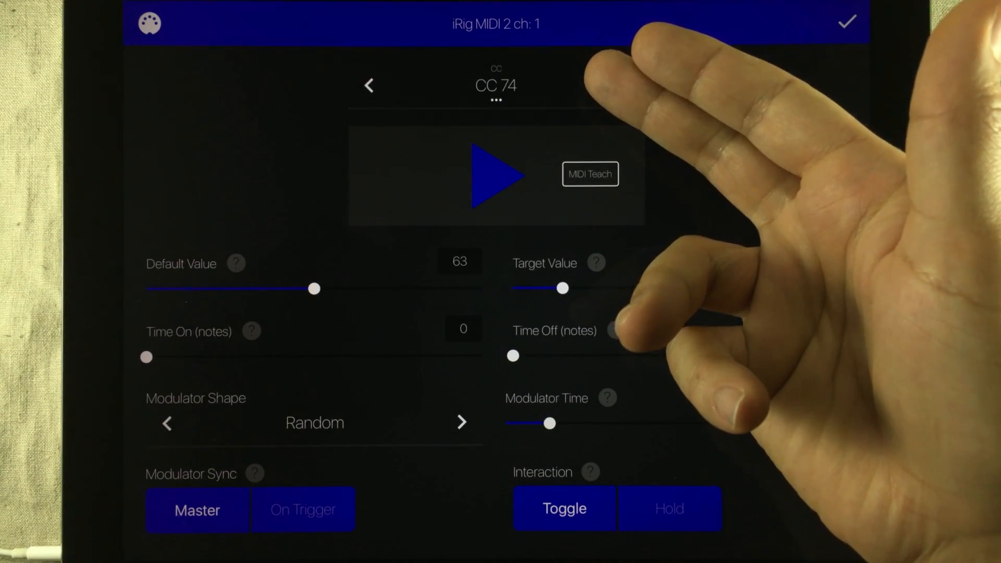
Step: Keep the triangle cell on CC 74 and cycle its modulator shape through Hex and Square to Flat
left_click(495, 85)
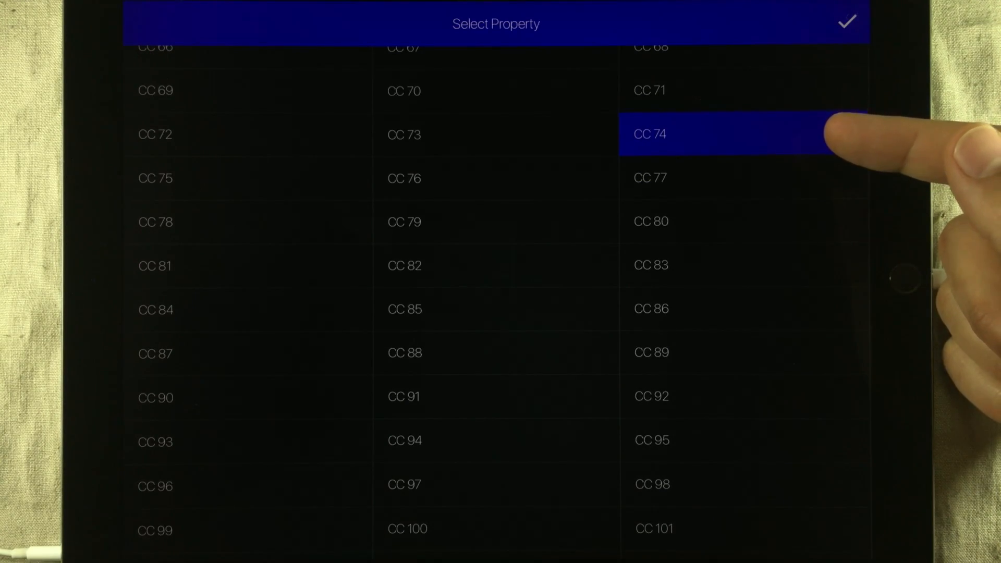
left_click(648, 134)
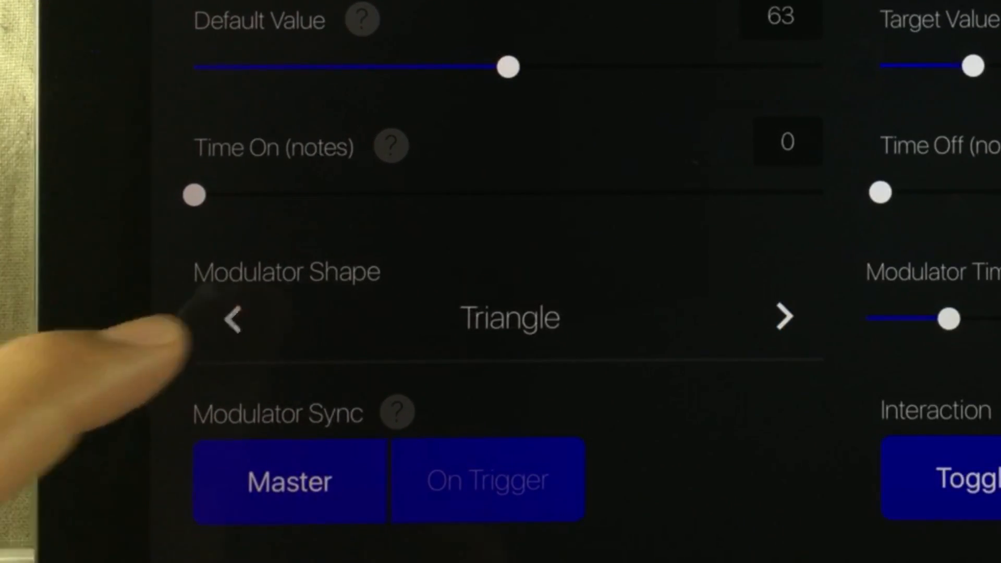
left_click(234, 317)
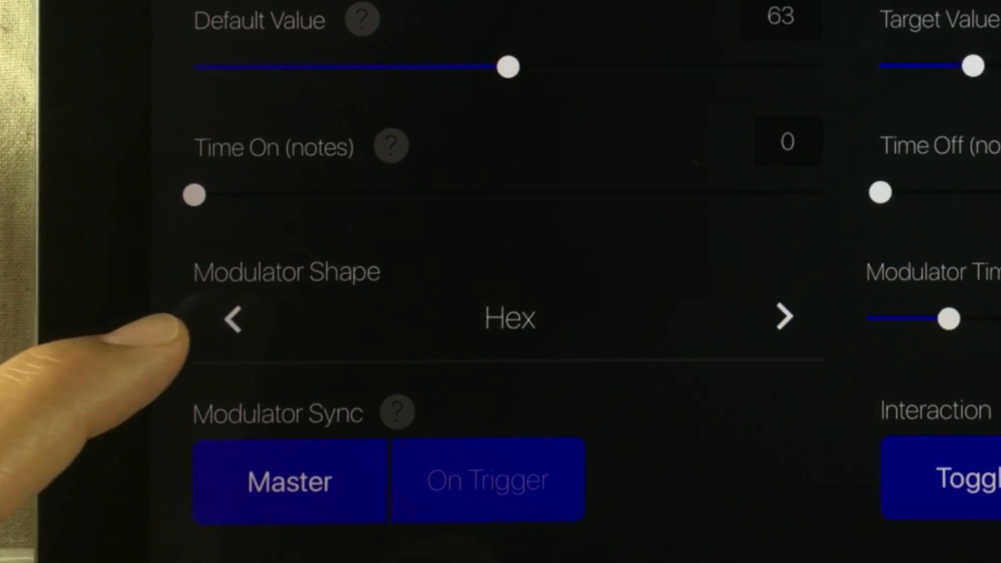
left_click(233, 318)
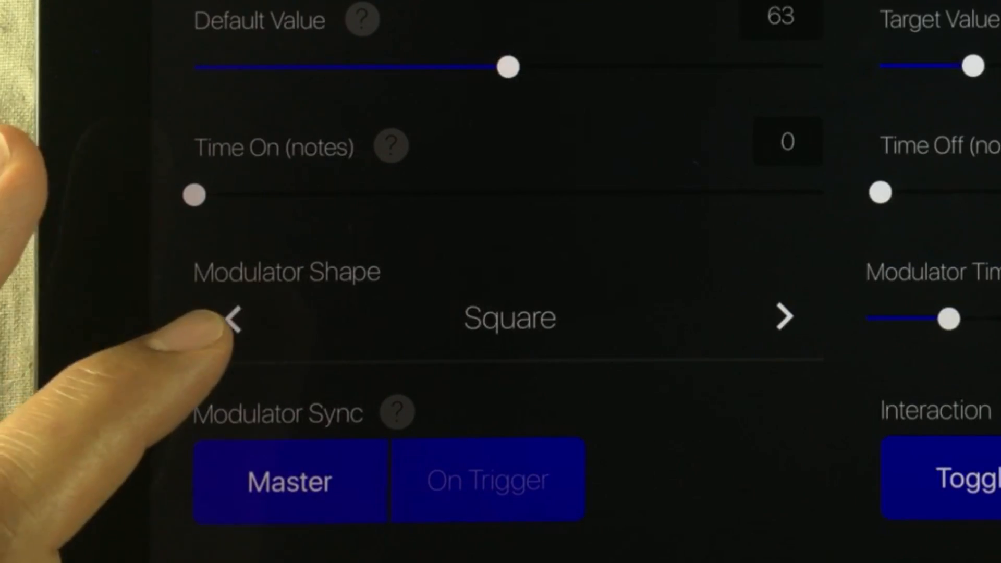
left_click(234, 318)
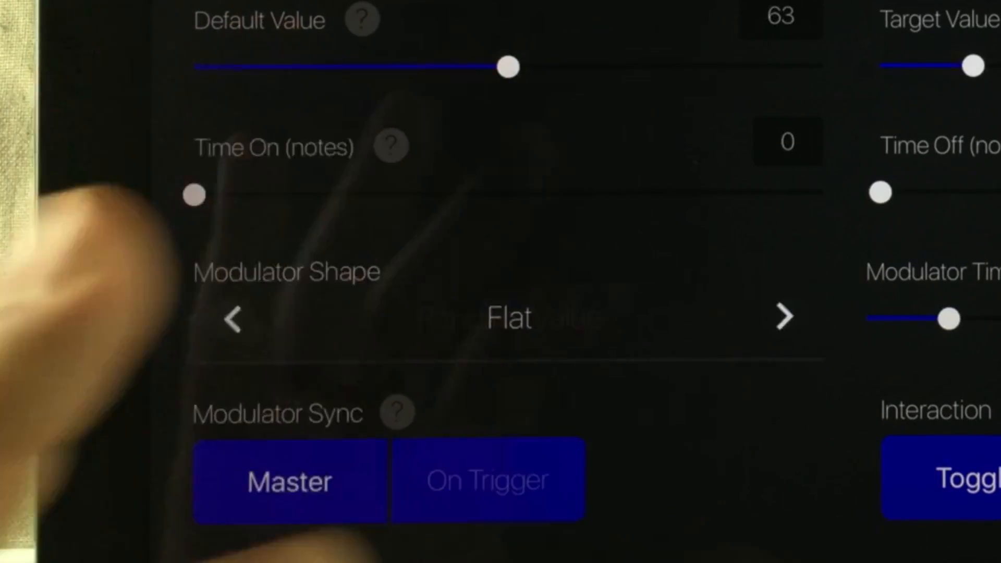